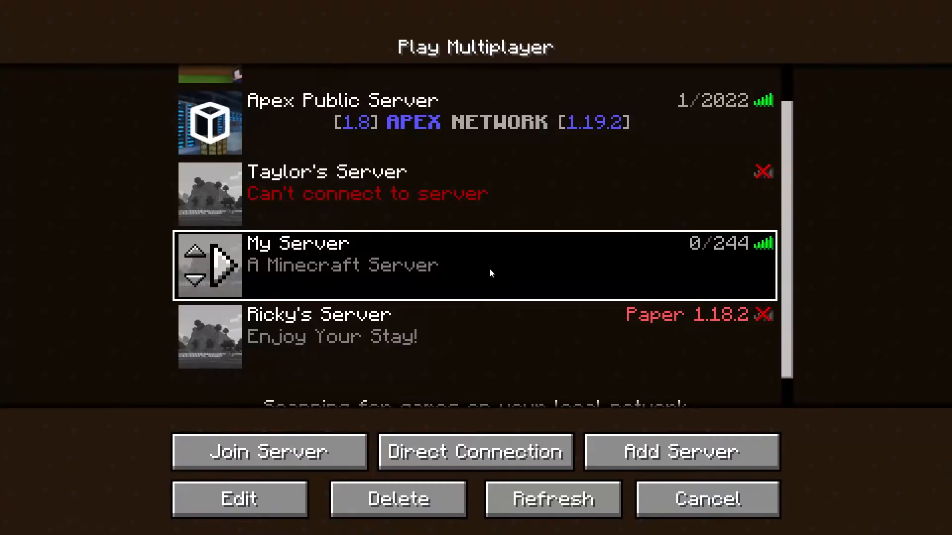
pyautogui.moveTo(552, 270)
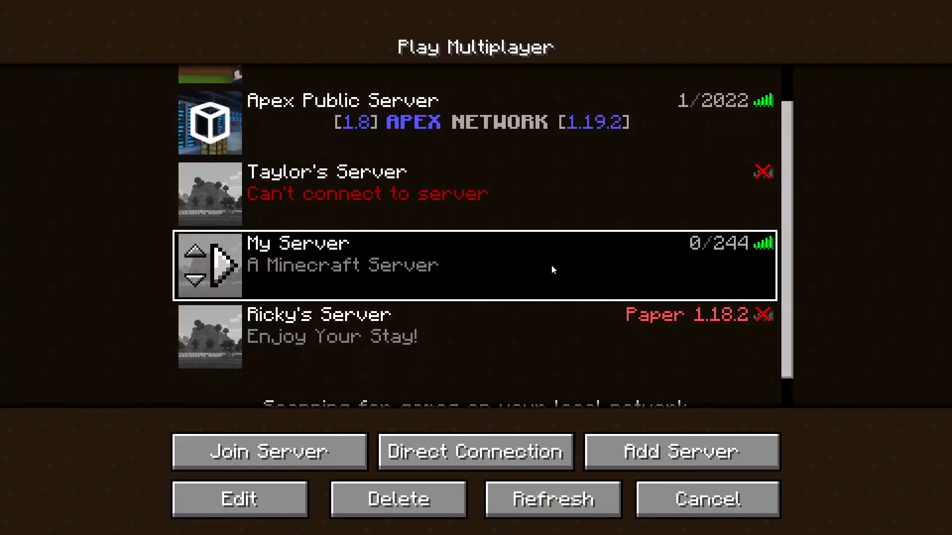
# - Open the Apex Public Server panel and review its Minecraft version list
pyautogui.click(480, 121)
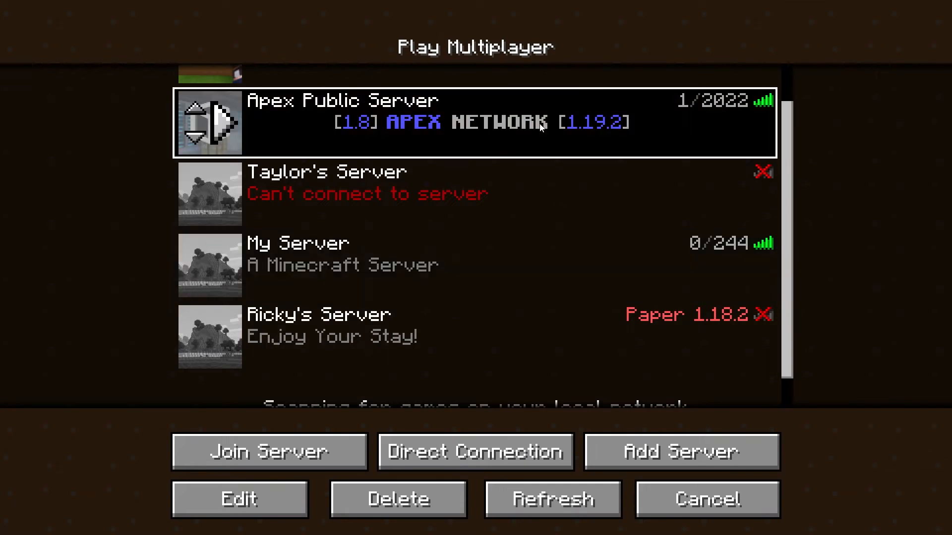
pyautogui.moveTo(648, 139)
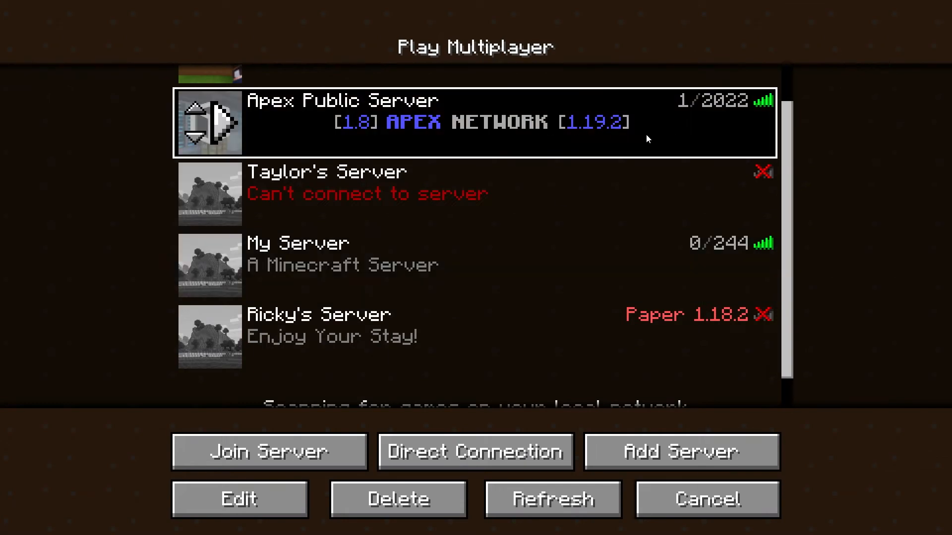
pyautogui.click(269, 453)
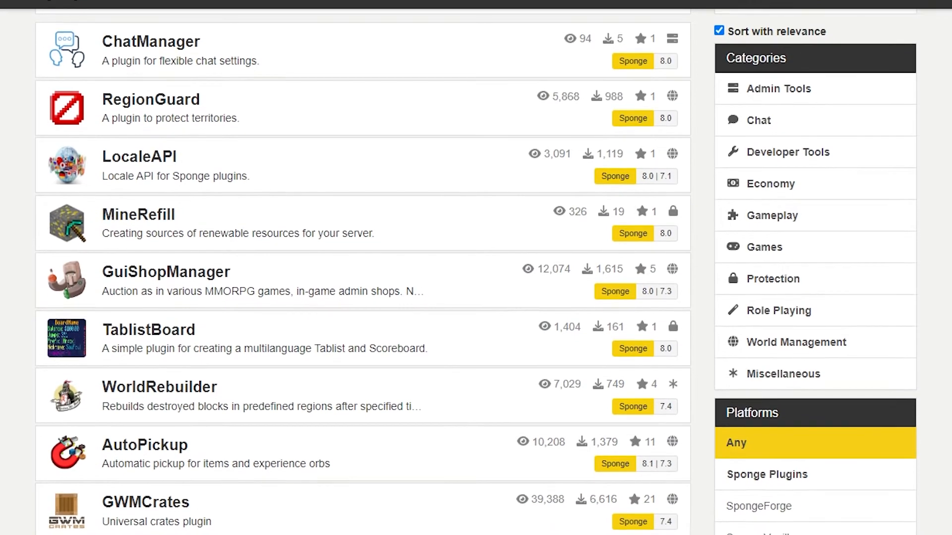
pyautogui.scroll(-3)
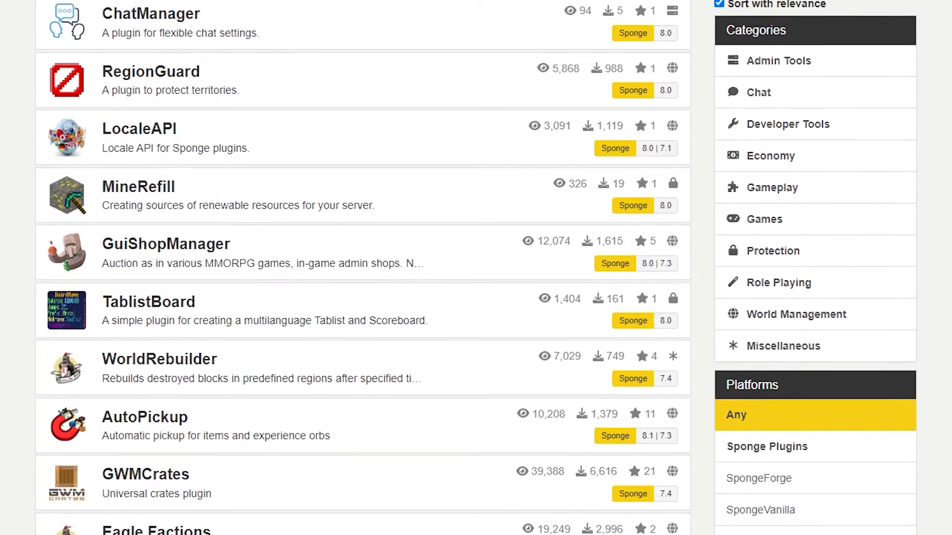
pyautogui.scroll(-3)
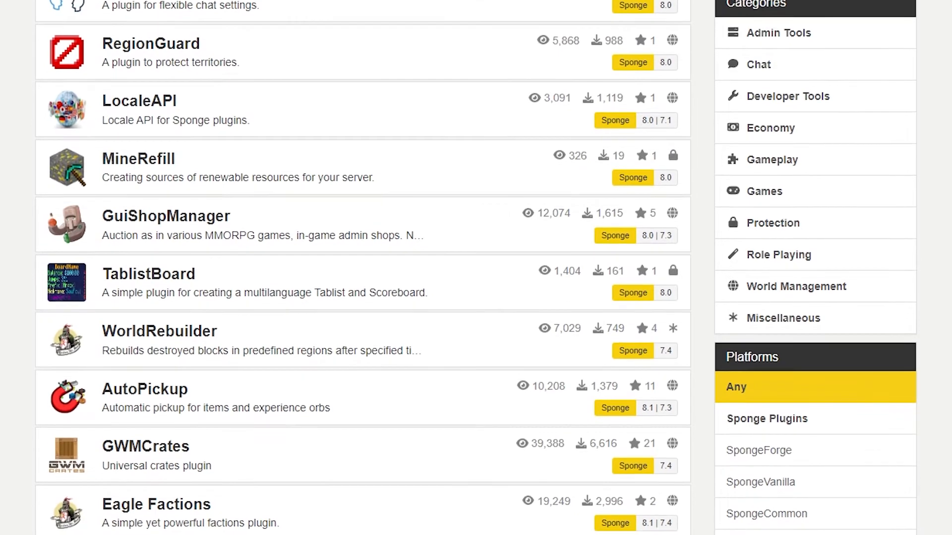
pyautogui.scroll(-3)
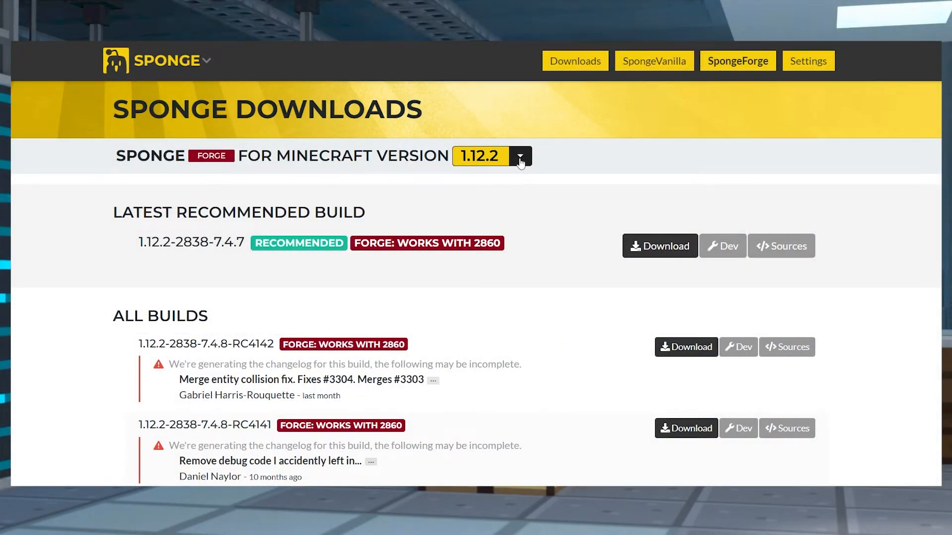
pyautogui.click(519, 156)
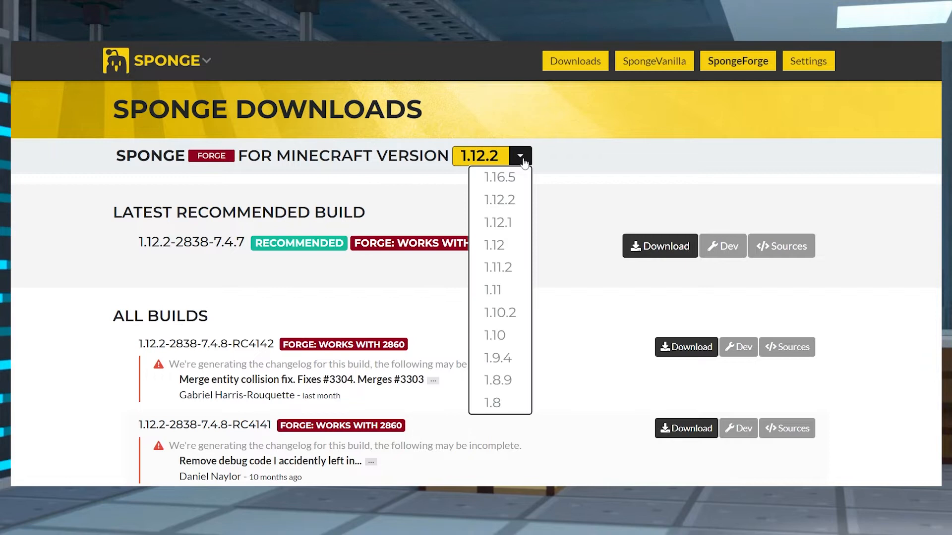
pyautogui.moveTo(494, 335)
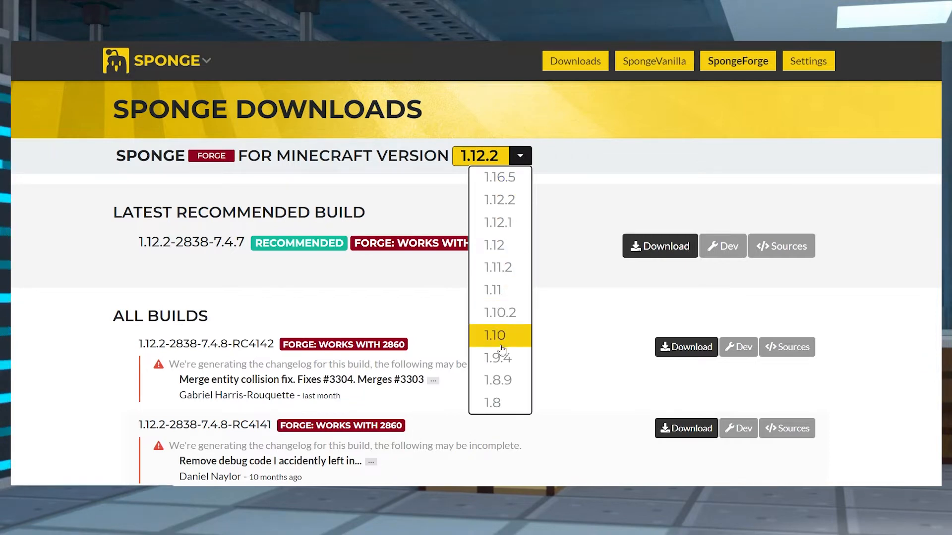
pyautogui.click(538, 201)
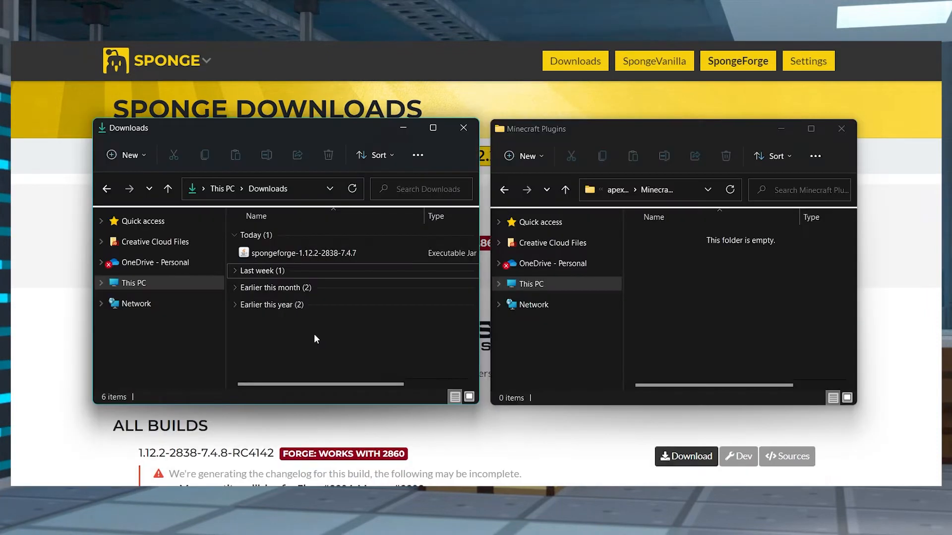
pyautogui.moveTo(302, 252)
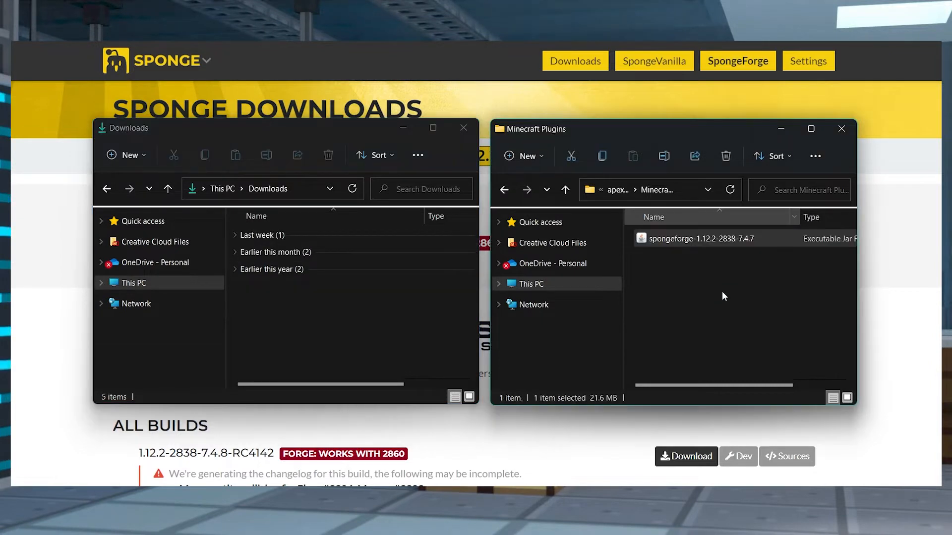
pyautogui.moveTo(720, 295)
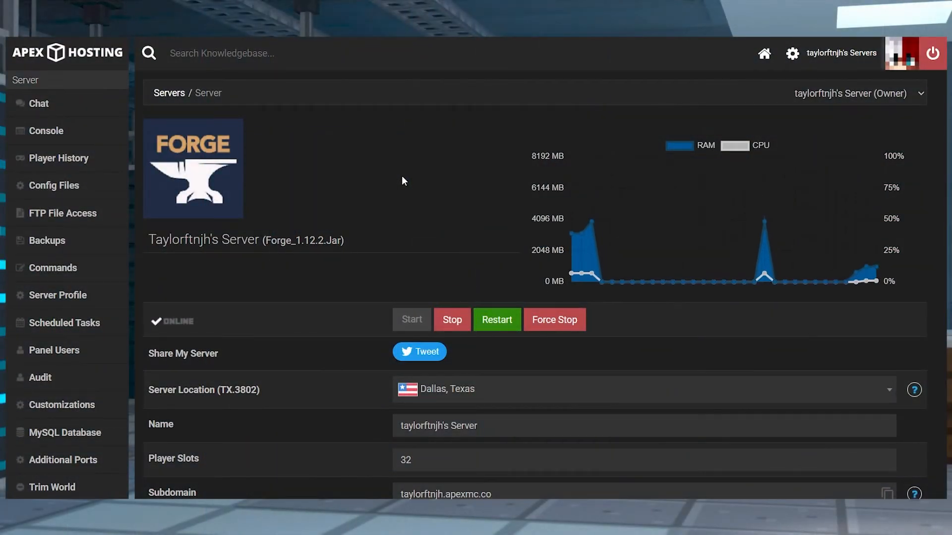
# - Stop the server and locate the Game File setting before changing files
pyautogui.click(452, 320)
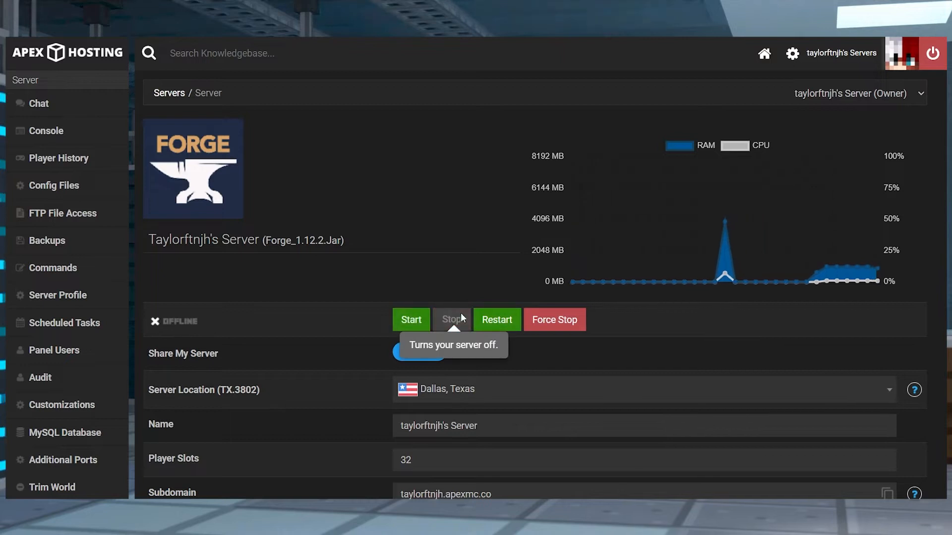
pyautogui.scroll(-3)
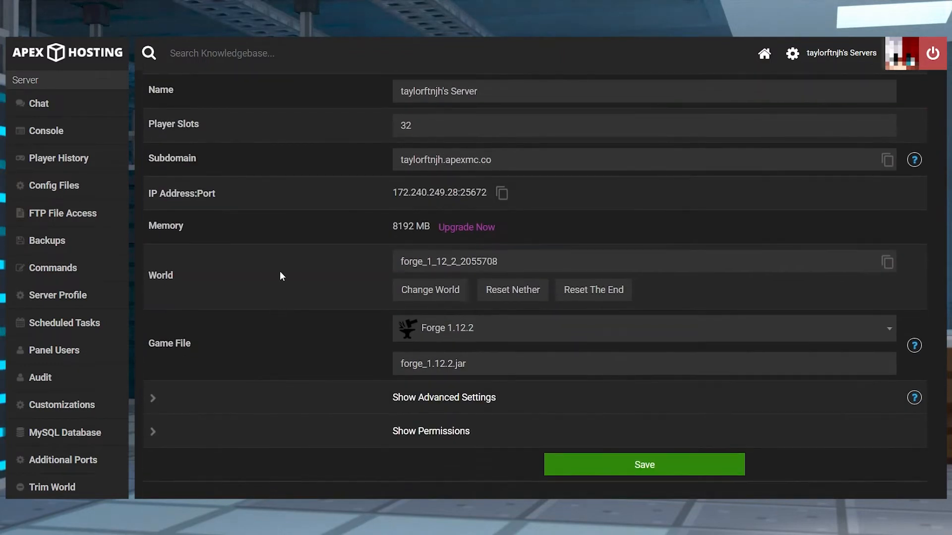
pyautogui.doubleClick(169, 343)
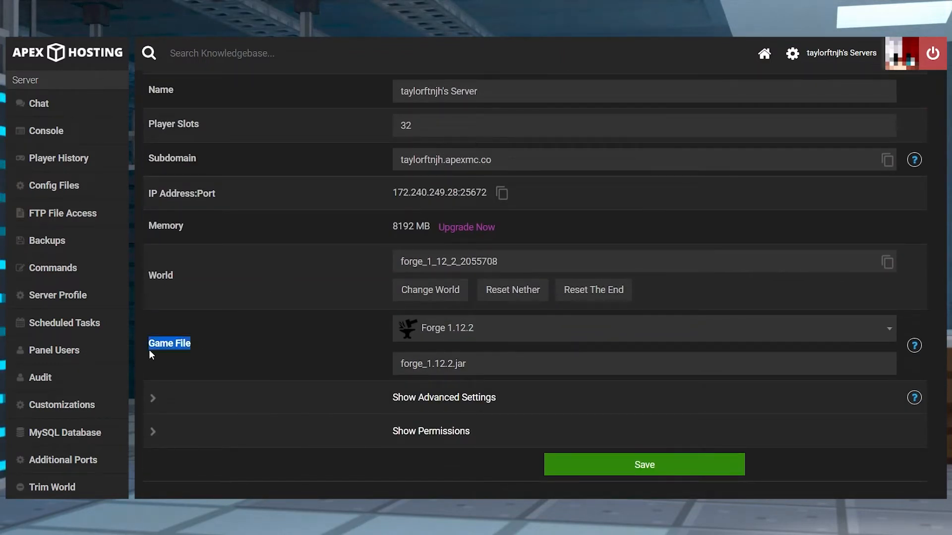
pyautogui.moveTo(452, 341)
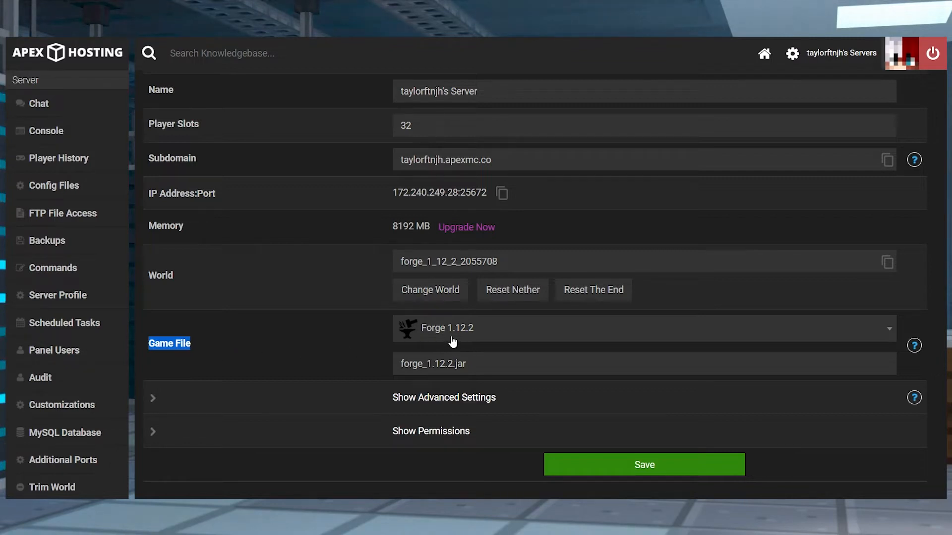
pyautogui.moveTo(492, 337)
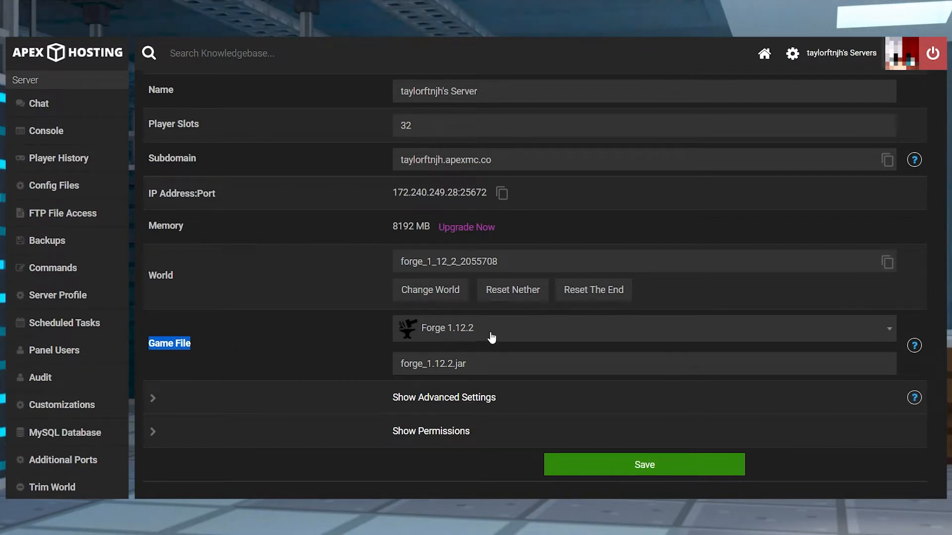
pyautogui.moveTo(351, 332)
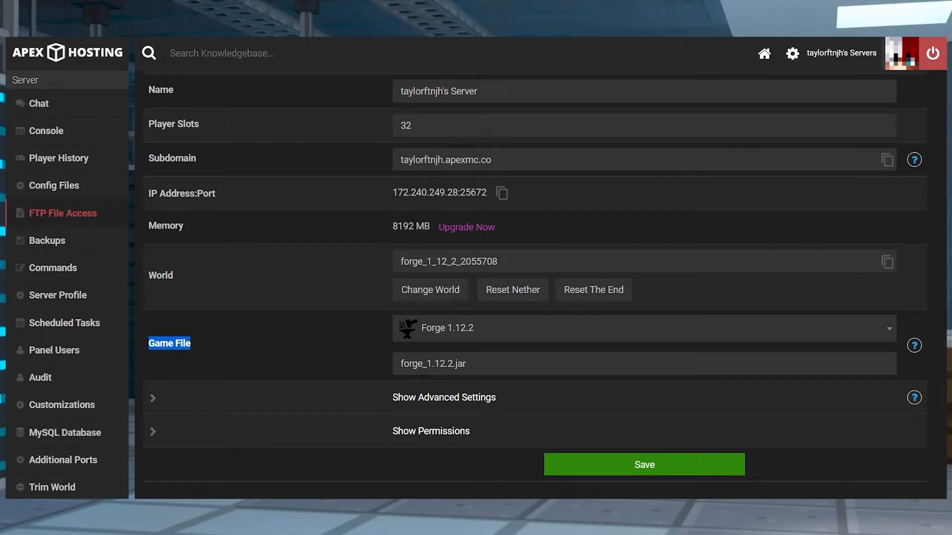
# - Open FTP File Access, enter the empty mods folder and bring up its upload page
pyautogui.click(62, 214)
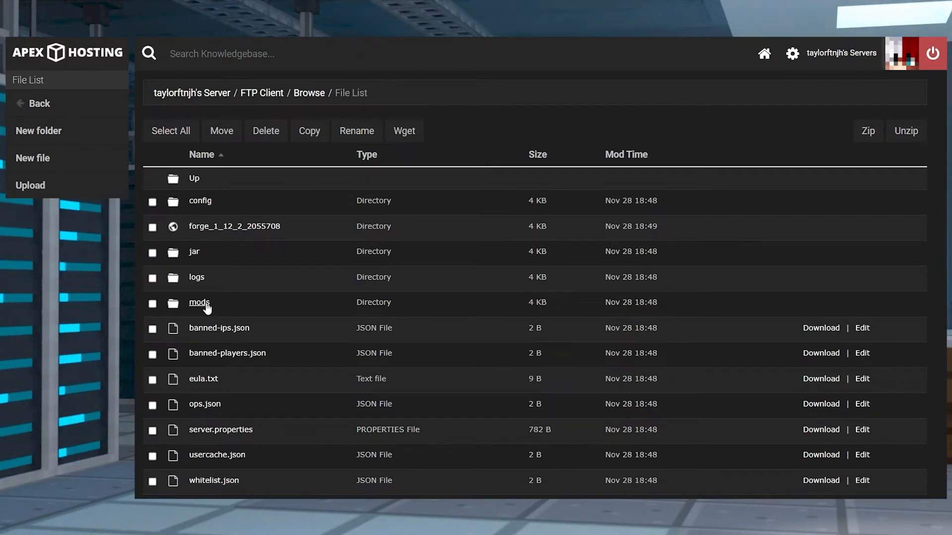
pyautogui.click(199, 302)
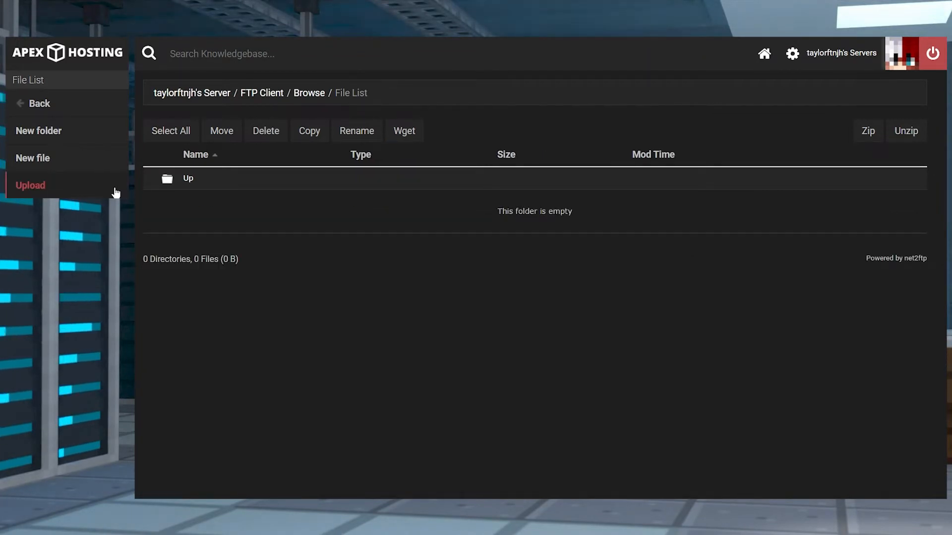
pyautogui.click(30, 185)
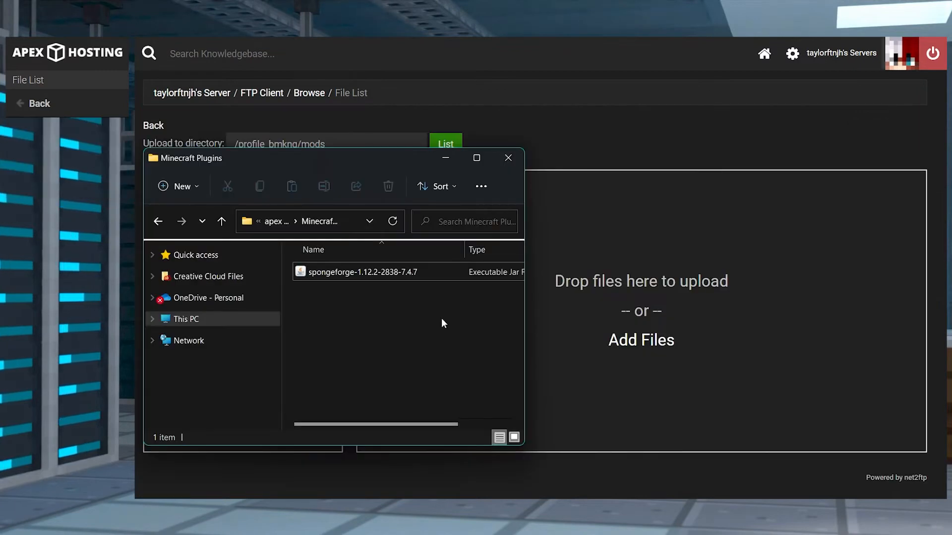
pyautogui.moveTo(331, 288)
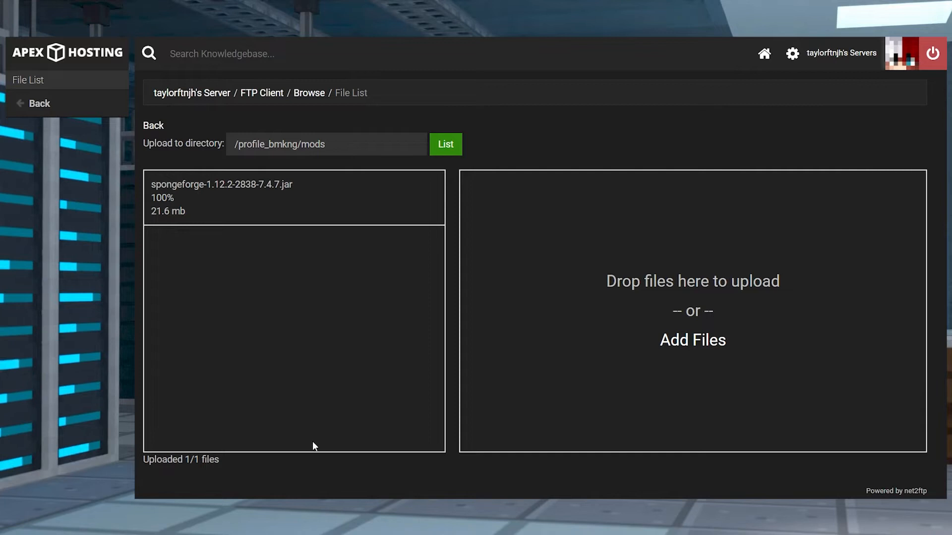
# - Upload spongeforge-1.12.2-2838-7.4.7.jar (21.62 MB) to the mods folder, 1 of 1 complete
pyautogui.doubleClick(181, 459)
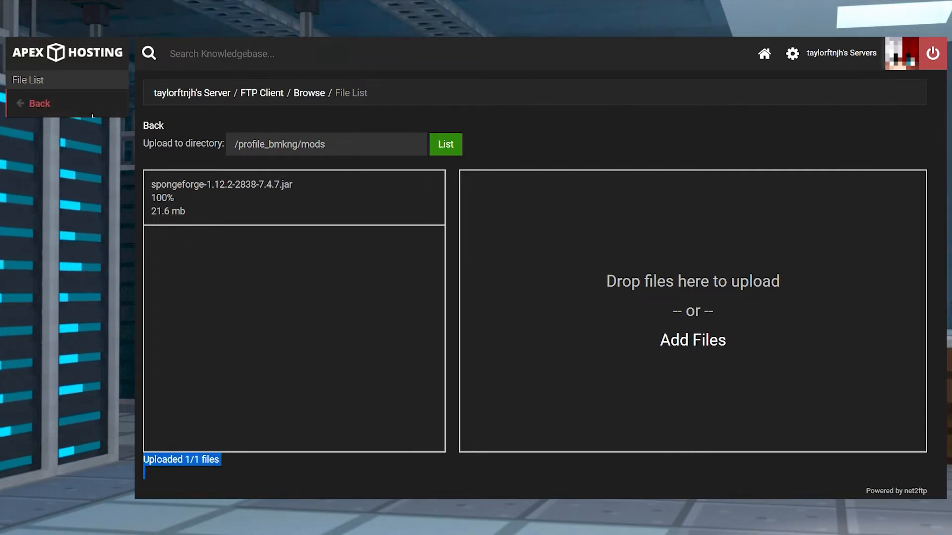
pyautogui.moveTo(65, 112)
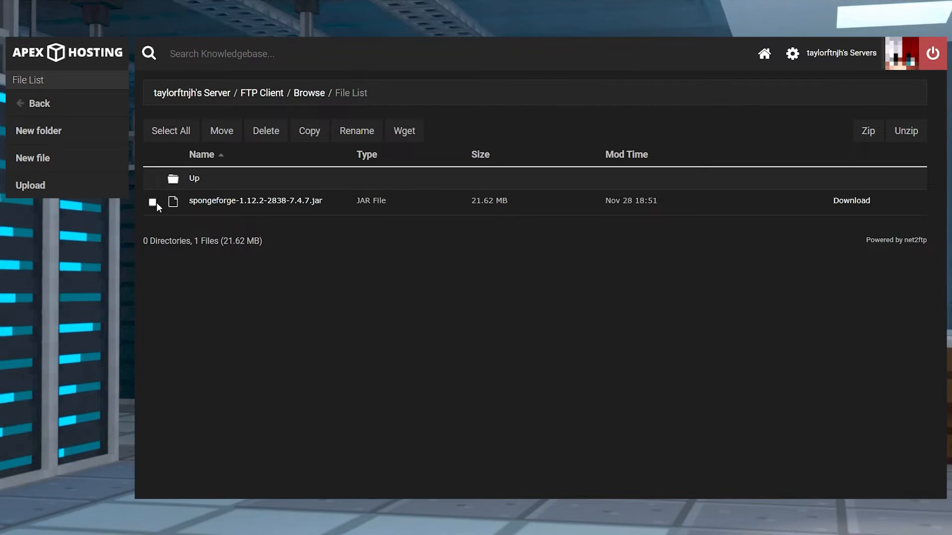
# - Rename the SpongeForge jar to _AAspongeforge-1.12.2-2838-7.4.7.jar so it loads first
pyautogui.click(153, 201)
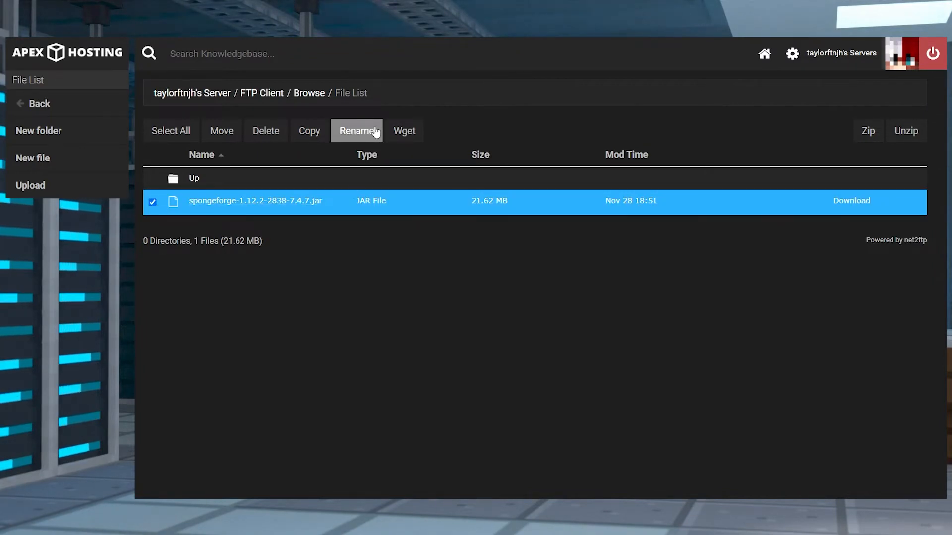
pyautogui.click(357, 131)
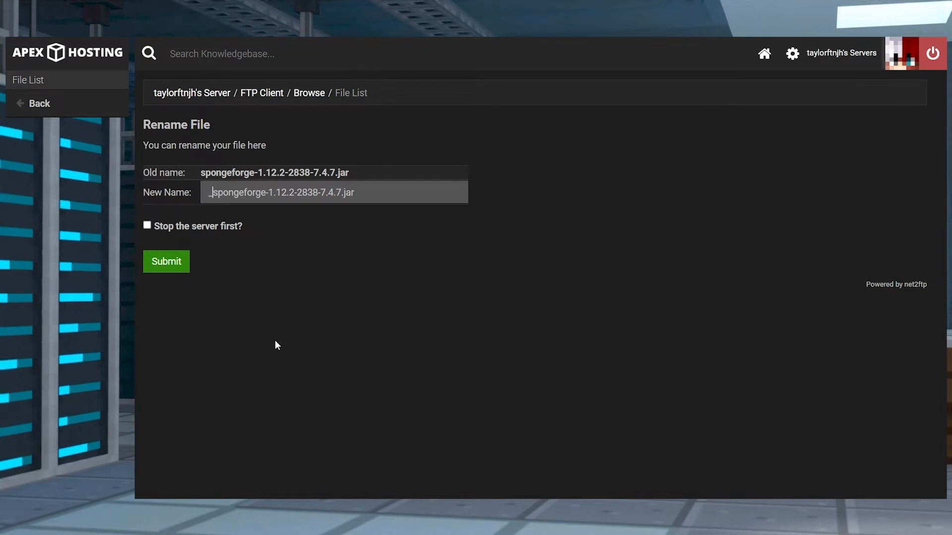
pyautogui.write('AA')
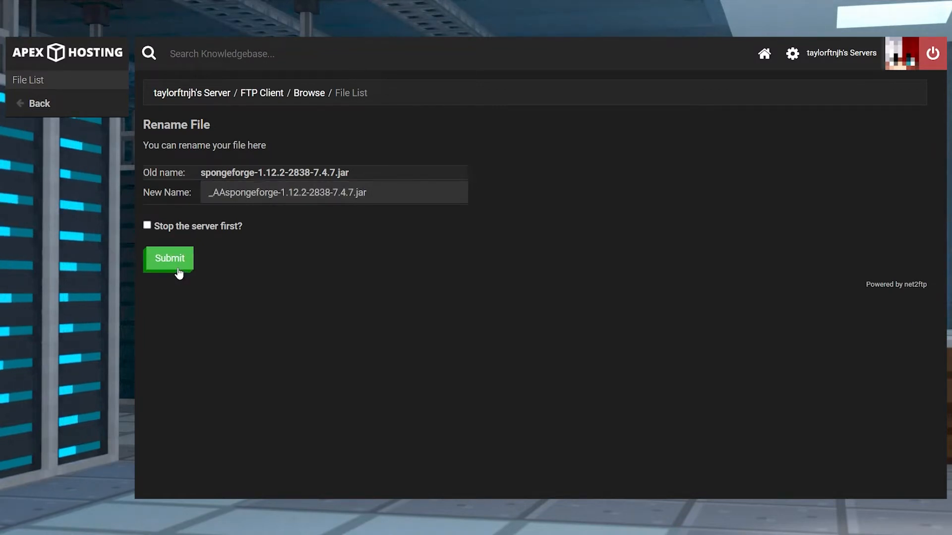
pyautogui.click(169, 258)
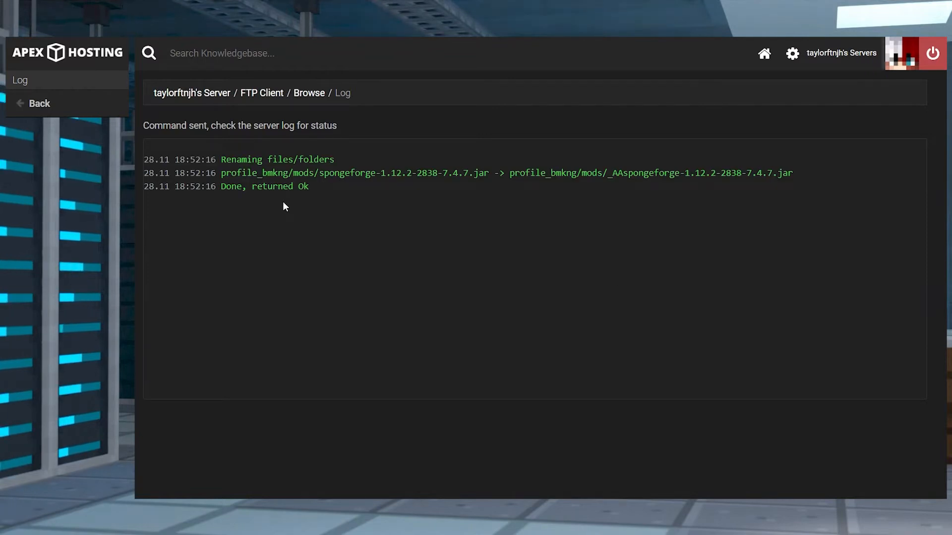
pyautogui.moveTo(192, 94)
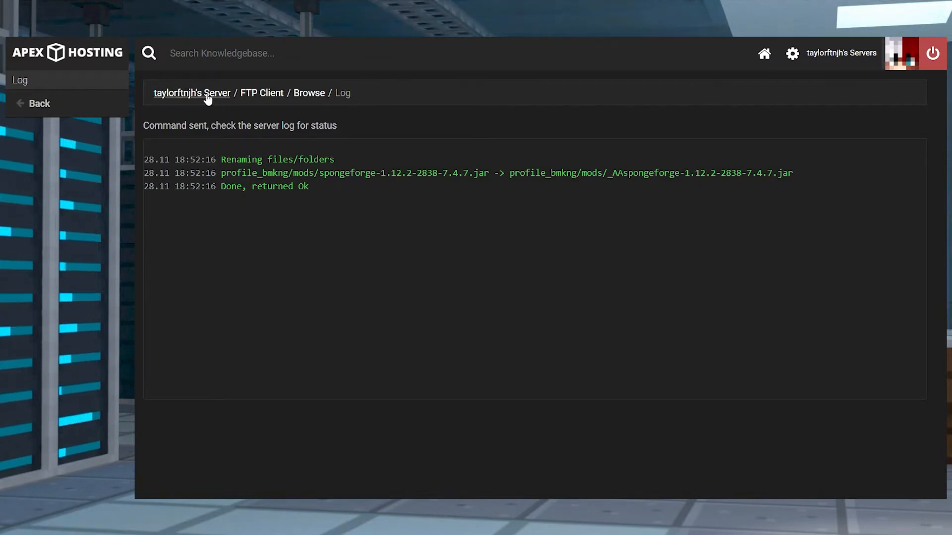
pyautogui.click(192, 93)
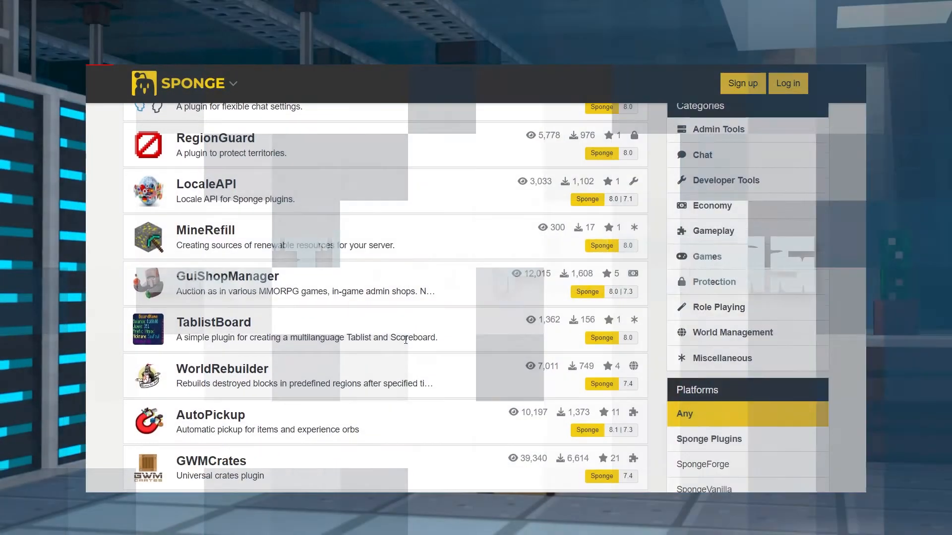
# - Find WorldEdit on Sponge Ore and download its 7.2.11+c43a877 Sponge release
pyautogui.scroll(-3)
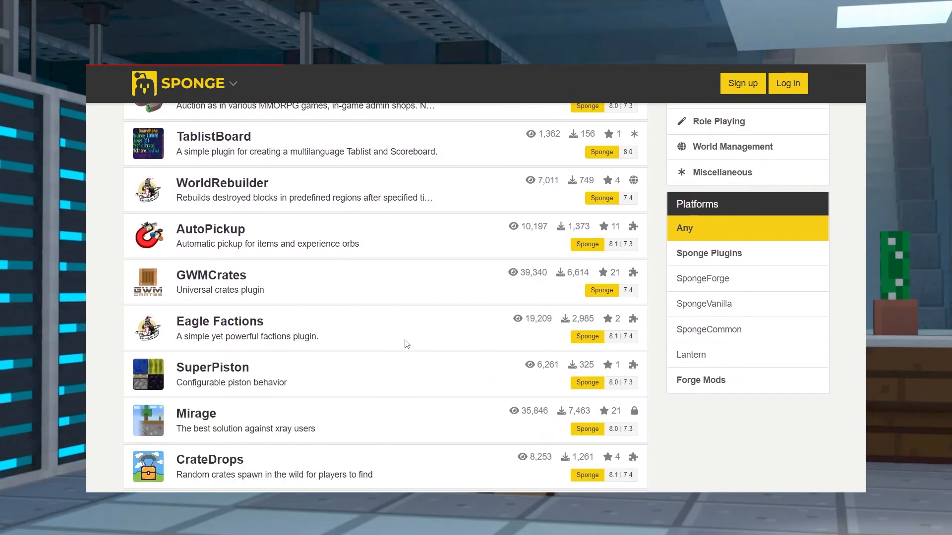
pyautogui.scroll(-3)
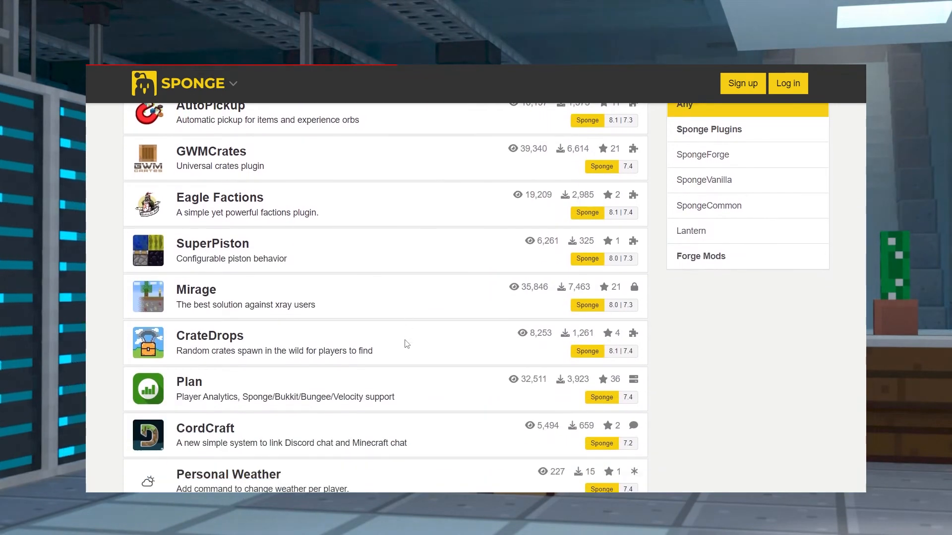
pyautogui.scroll(3)
pyautogui.write('world')
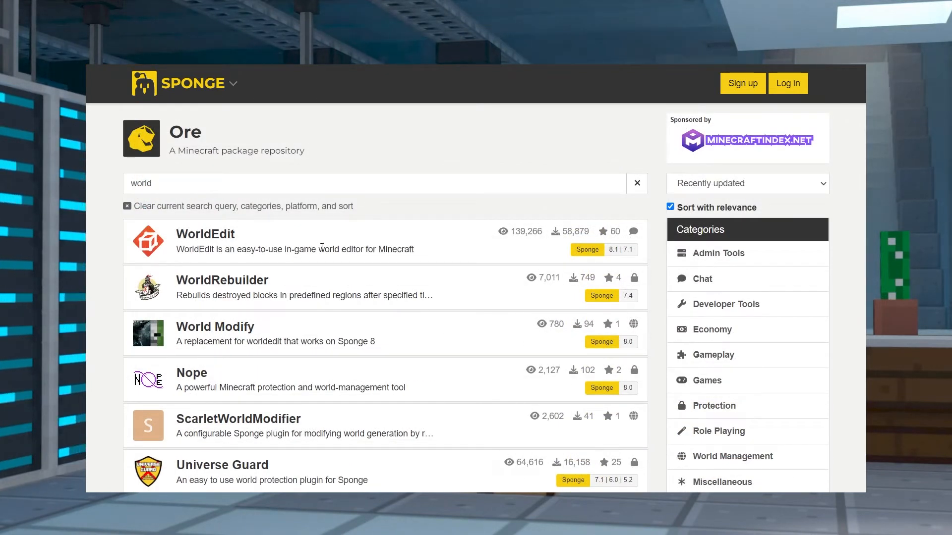
pyautogui.click(205, 234)
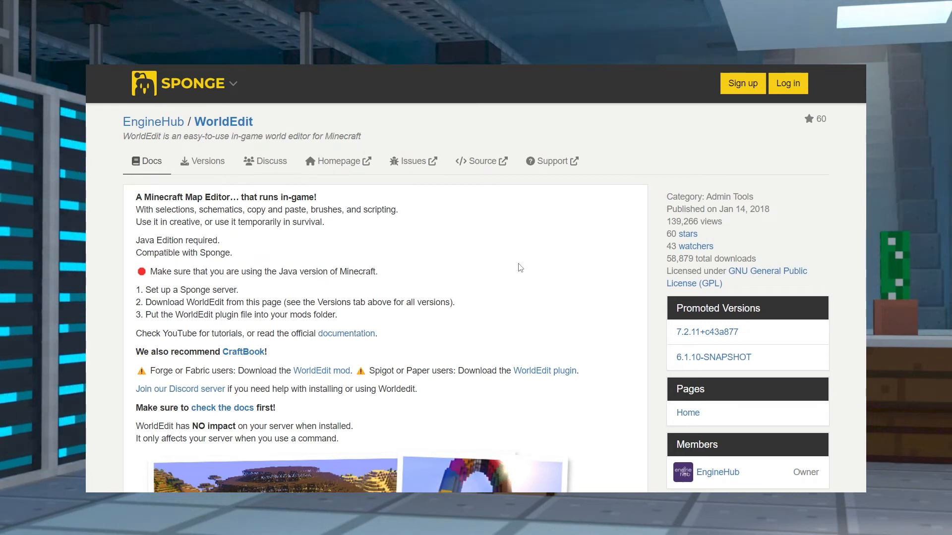
pyautogui.moveTo(229, 201)
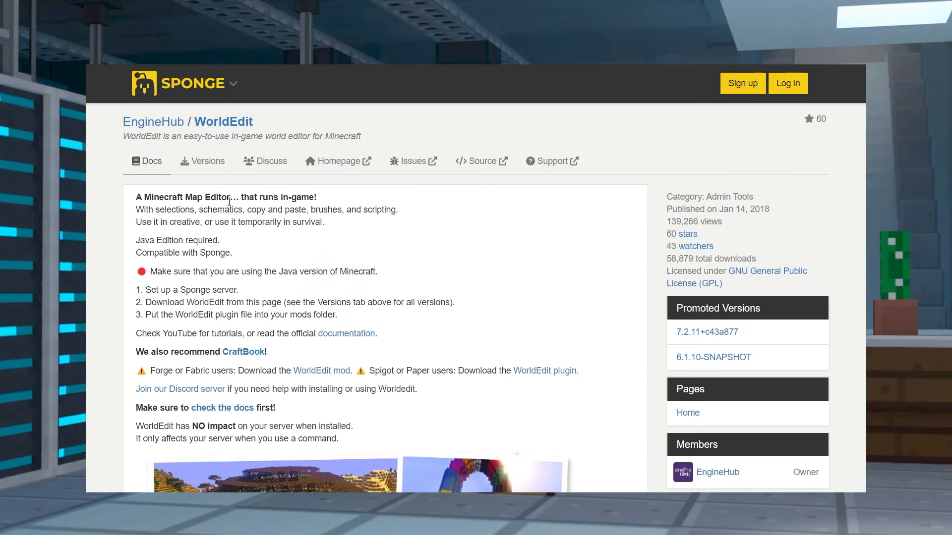
pyautogui.click(206, 161)
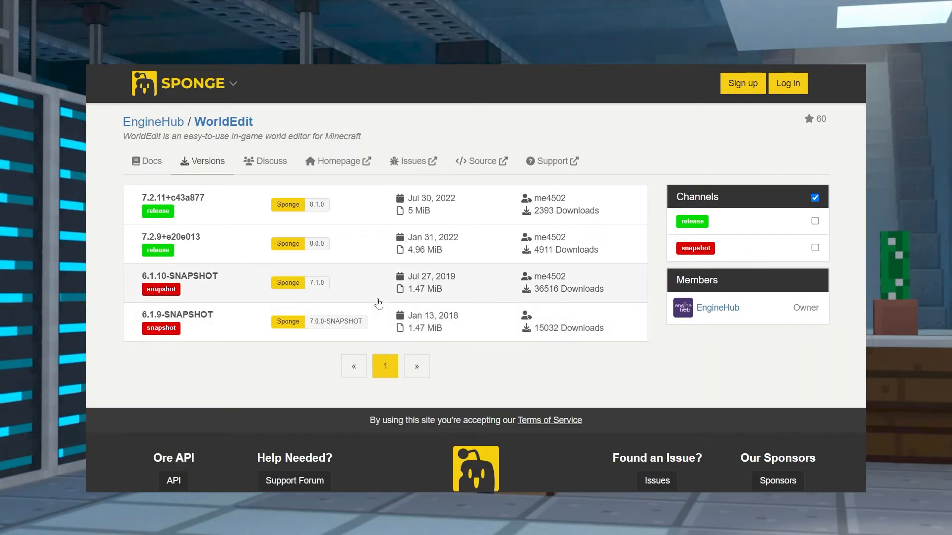
pyautogui.moveTo(245, 260)
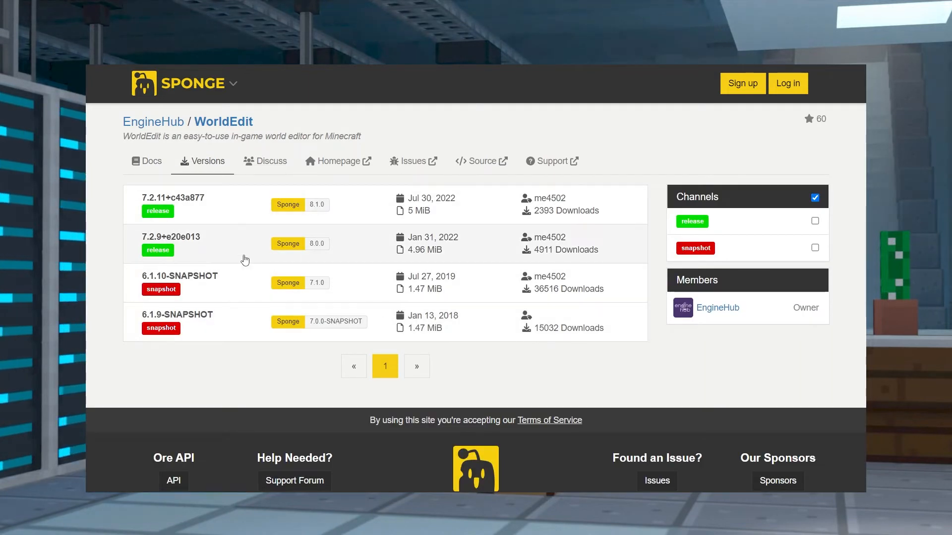
pyautogui.moveTo(237, 214)
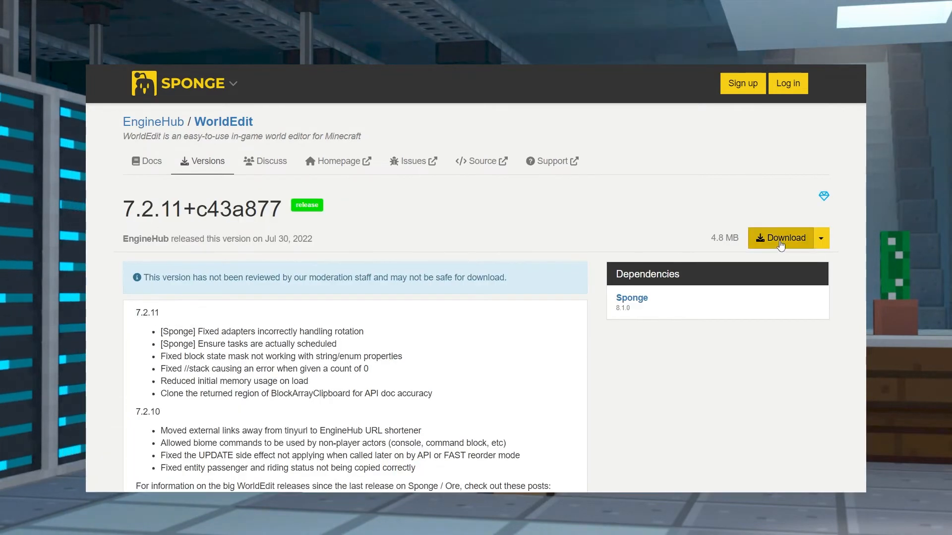
pyautogui.click(780, 237)
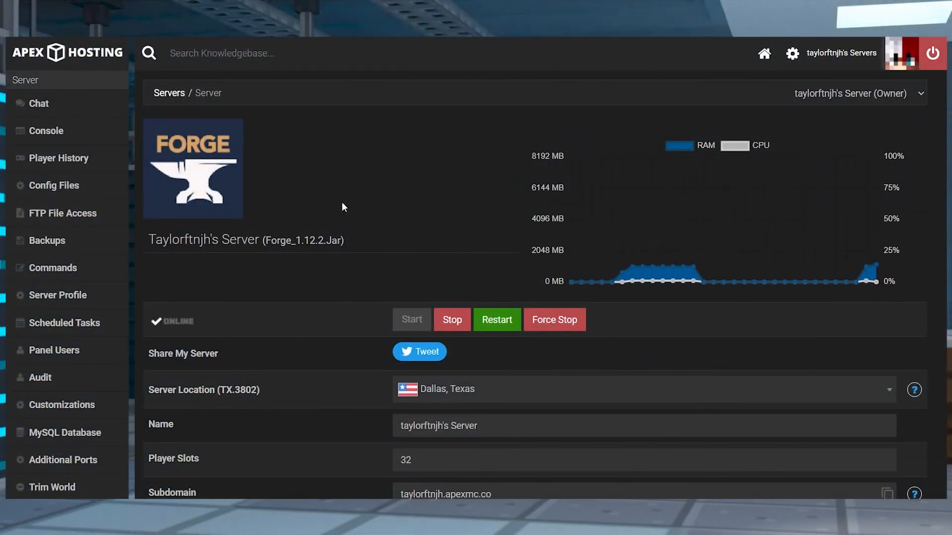
# - Stop the server and check via FTP File Access that mods holds only the SpongeForge jar
pyautogui.click(451, 319)
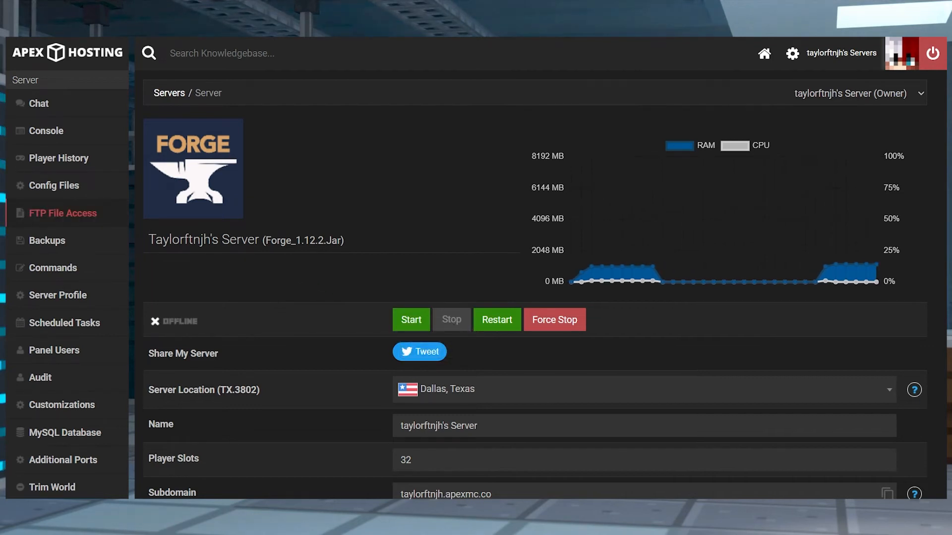
pyautogui.click(61, 213)
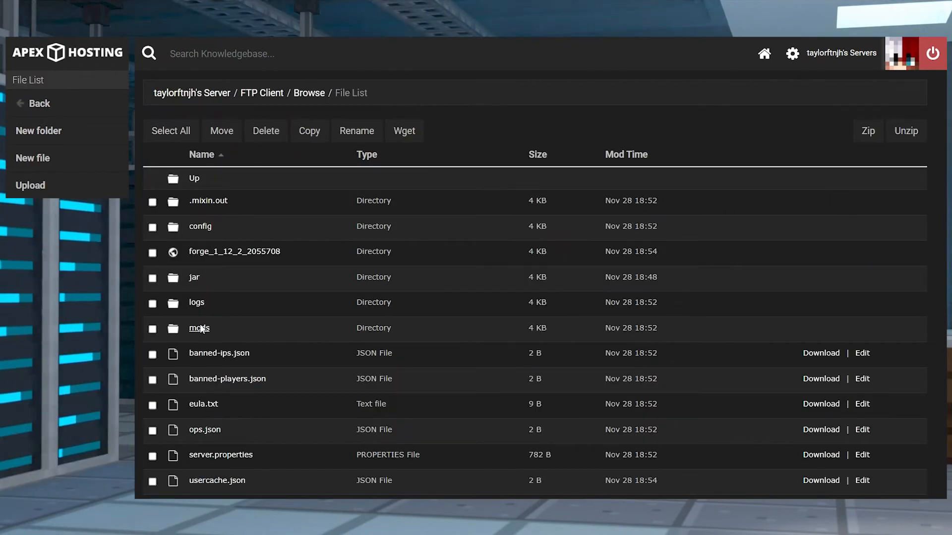
pyautogui.click(193, 278)
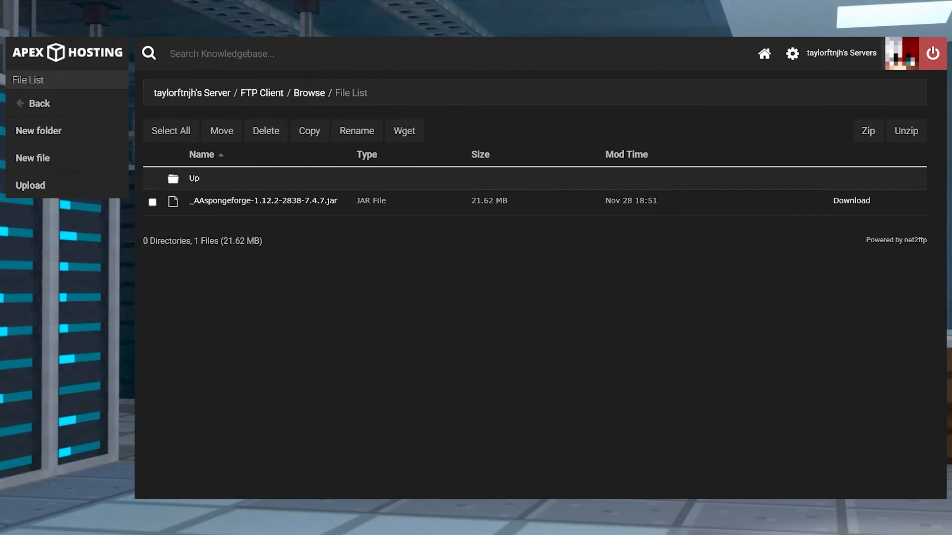
pyautogui.click(30, 185)
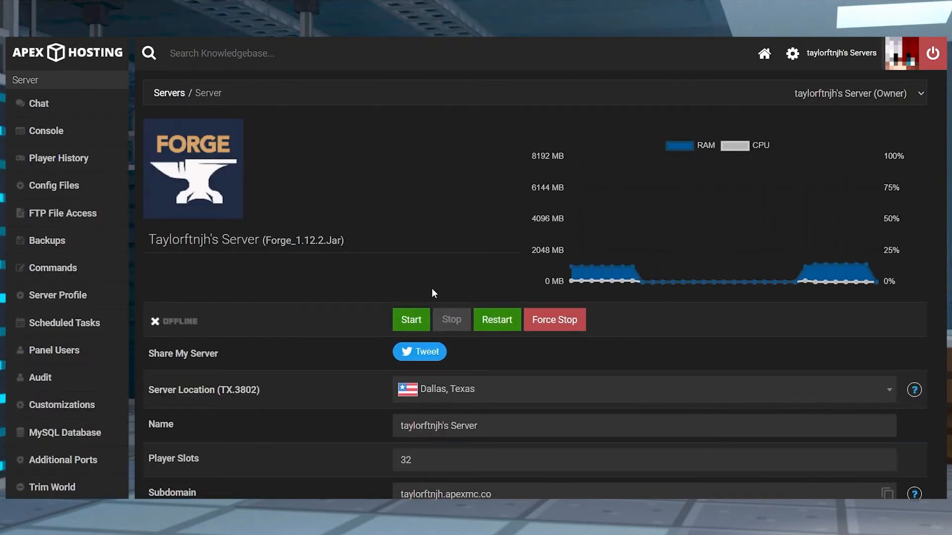
pyautogui.moveTo(497, 320)
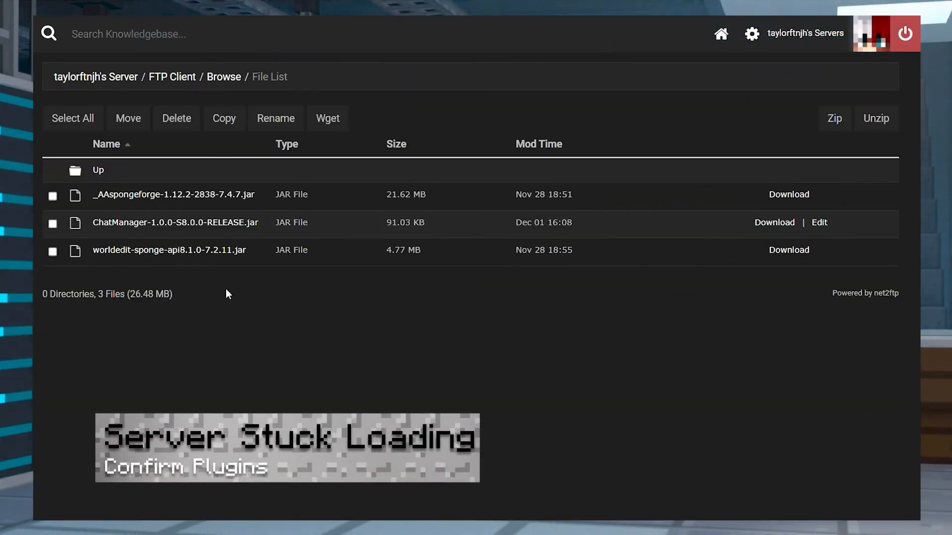
# - Check the WorldEdit and ChatManager jars in mods, then send /fml confirm to the console
pyautogui.click(53, 250)
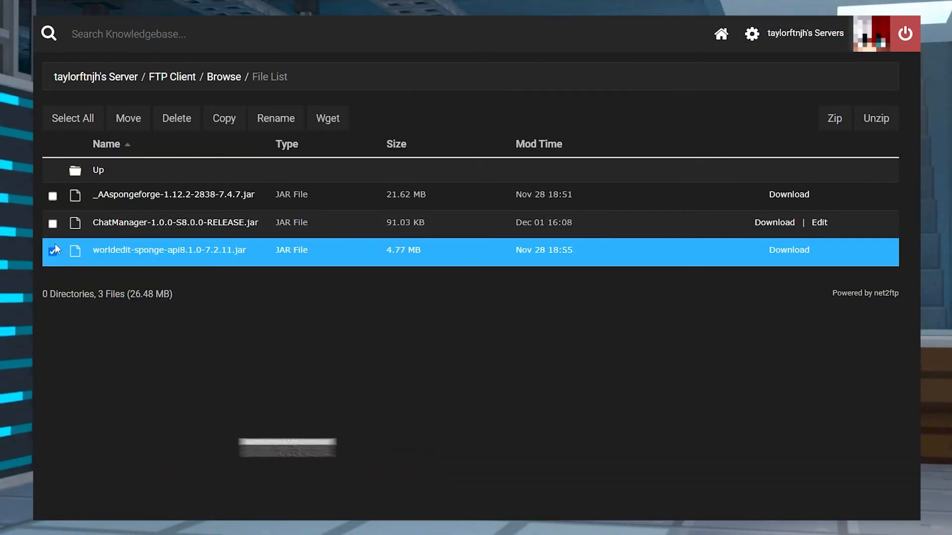
pyautogui.click(53, 223)
pyautogui.write('/fml co')
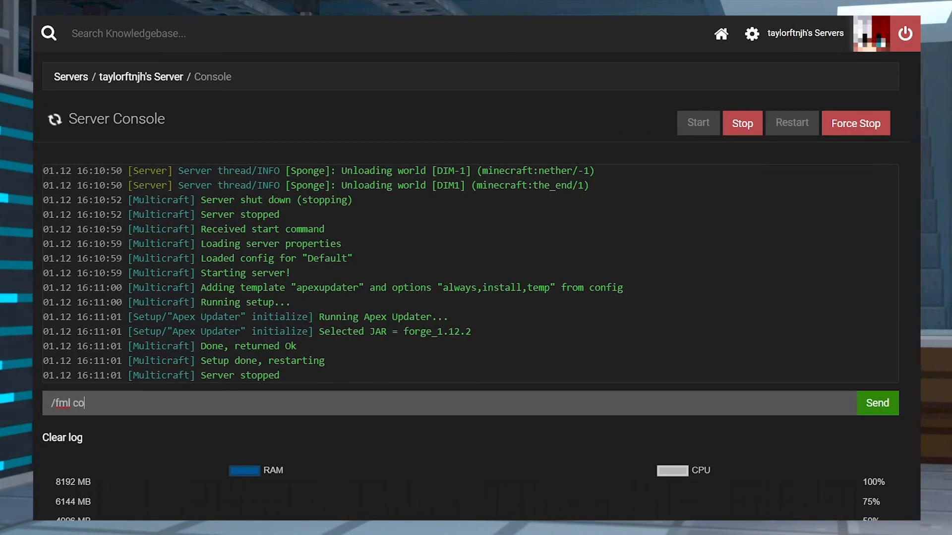
pyautogui.write('nfirm')
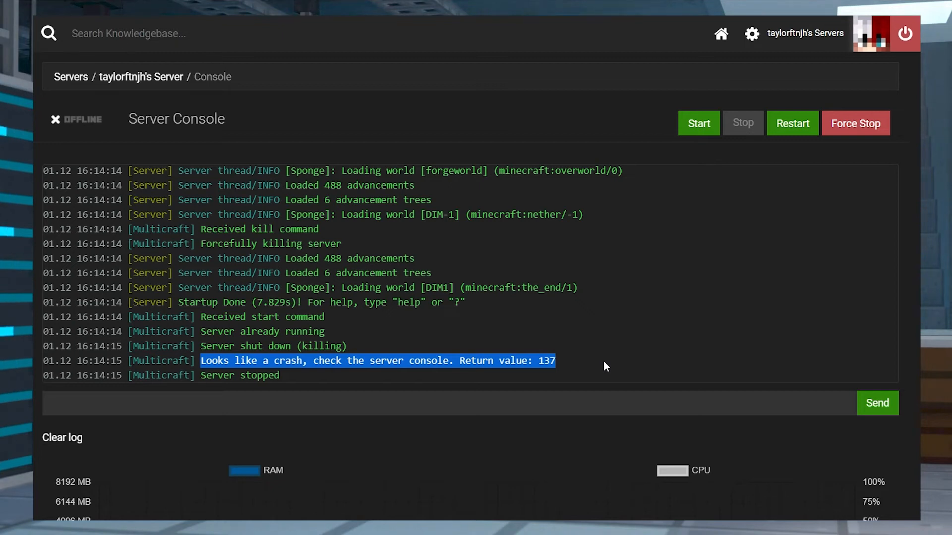
pyautogui.moveTo(612, 372)
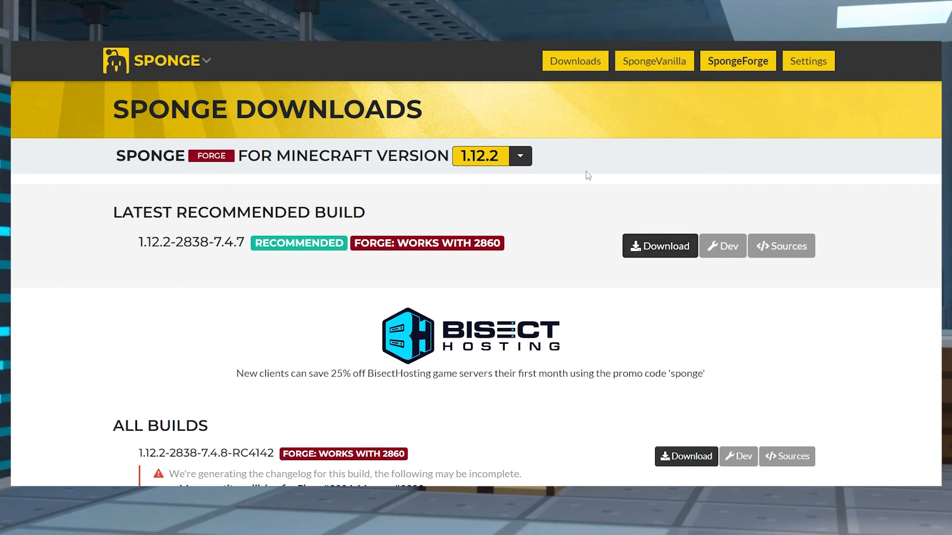
# - View the SpongeForge 1.12.2 builds on Sponge Downloads, with 1.12.2-2838-7.4.7 recommended
pyautogui.click(518, 156)
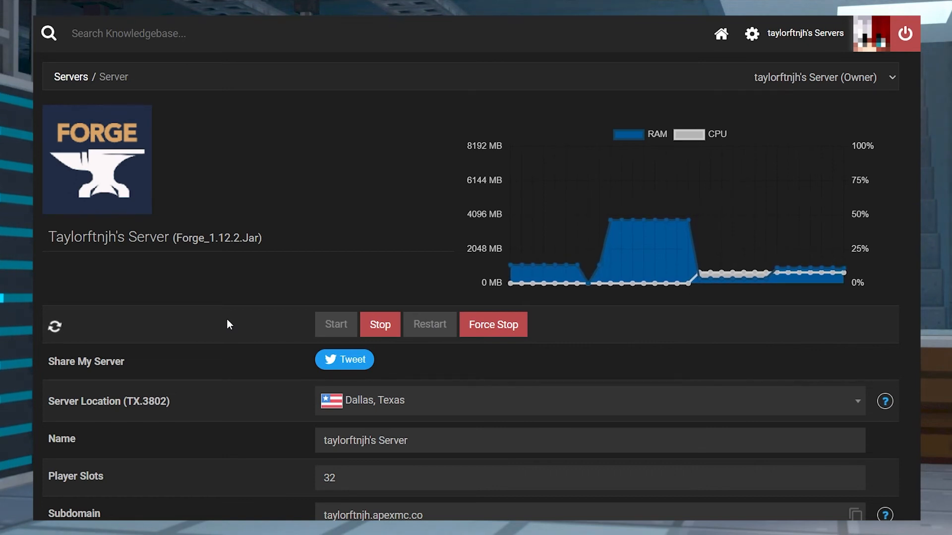
# - Change the server's world from forgeworld to a new world named sponge and restart now
pyautogui.scroll(-3)
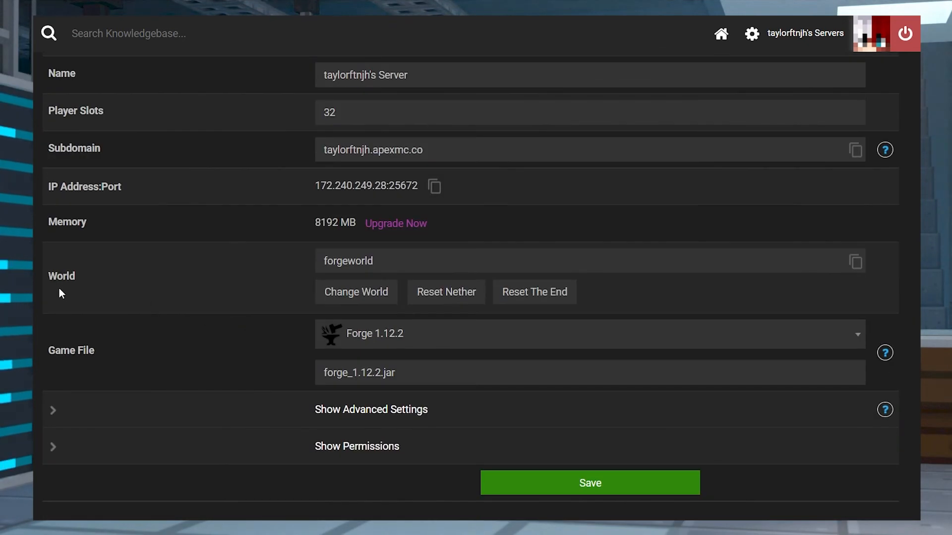
pyautogui.doubleClick(62, 277)
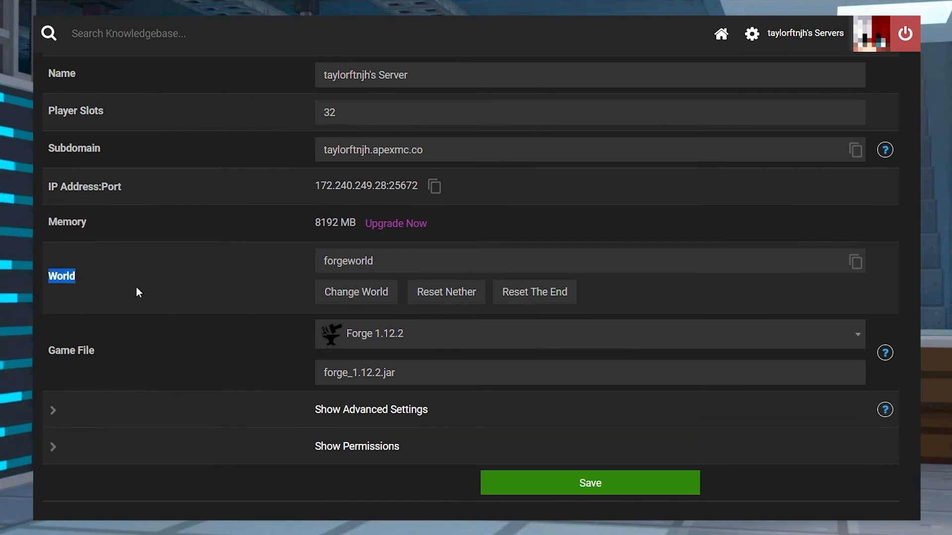
pyautogui.click(356, 292)
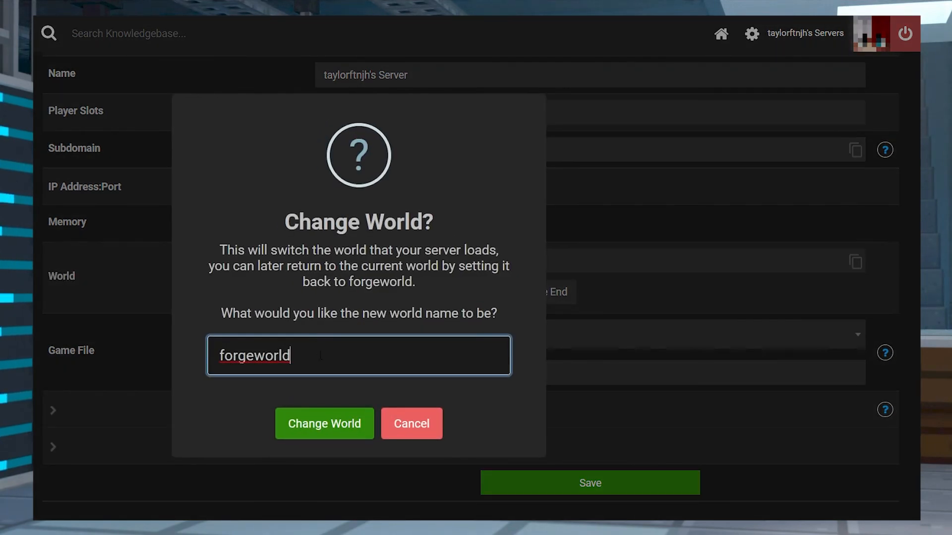
pyautogui.write('sponge')
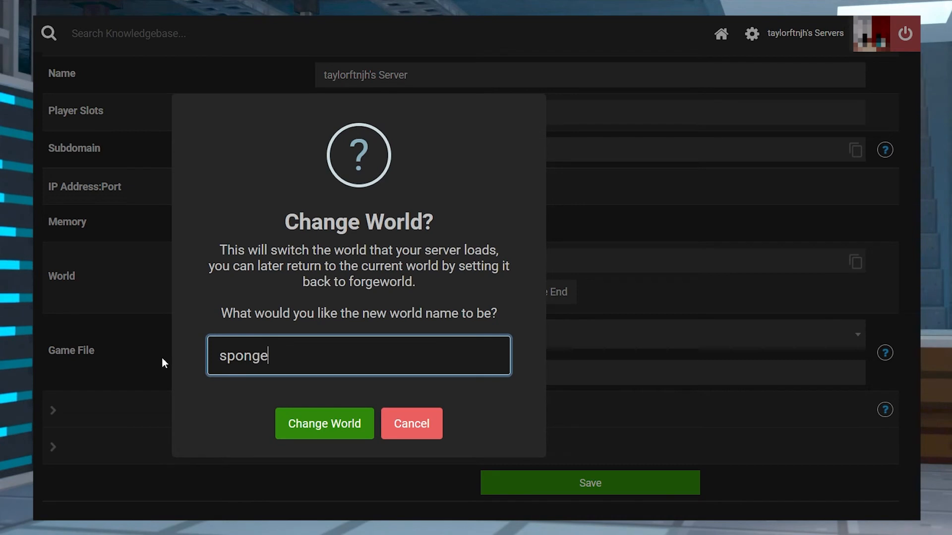
pyautogui.click(324, 424)
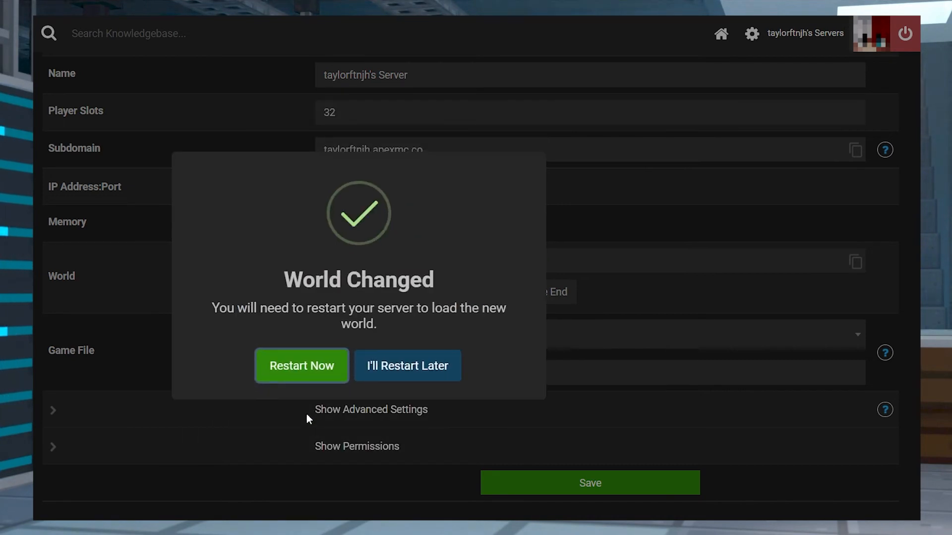
pyautogui.click(406, 366)
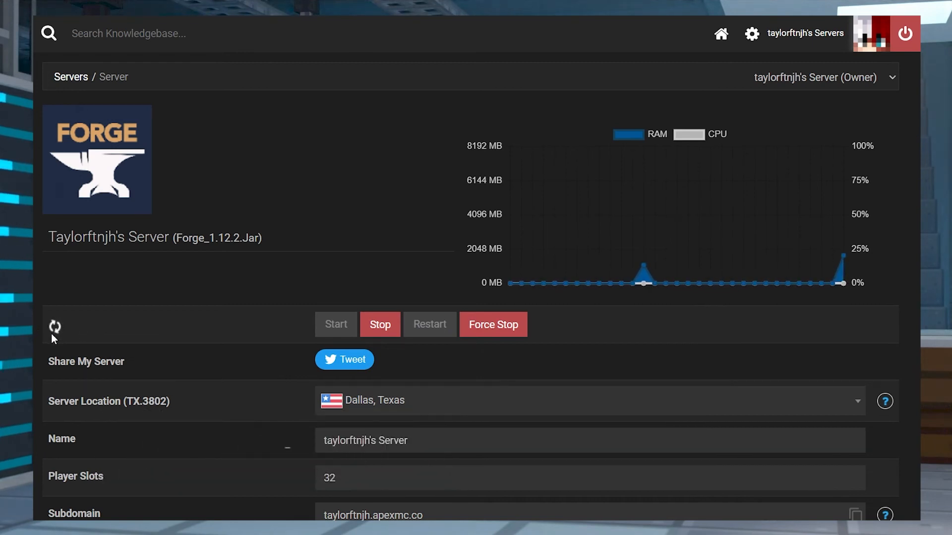
pyautogui.moveTo(188, 348)
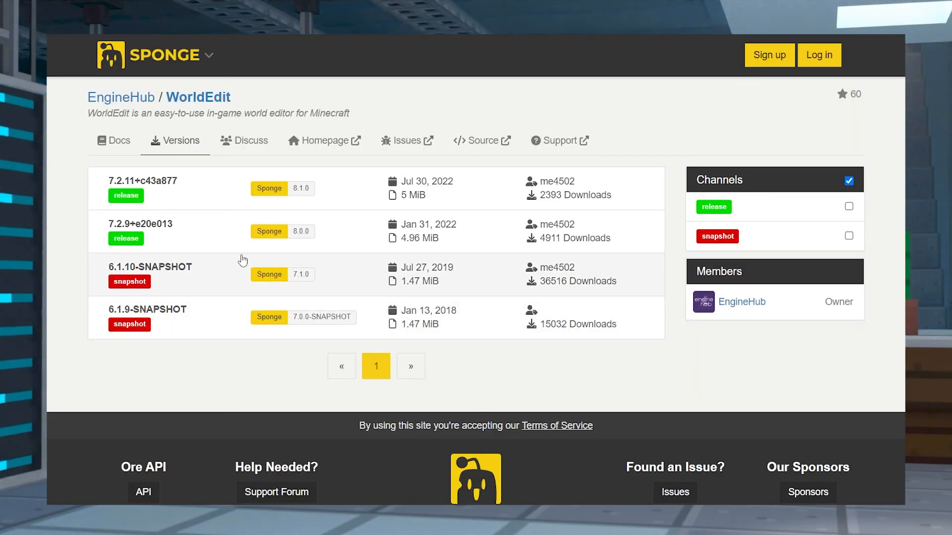
pyautogui.moveTo(205, 251)
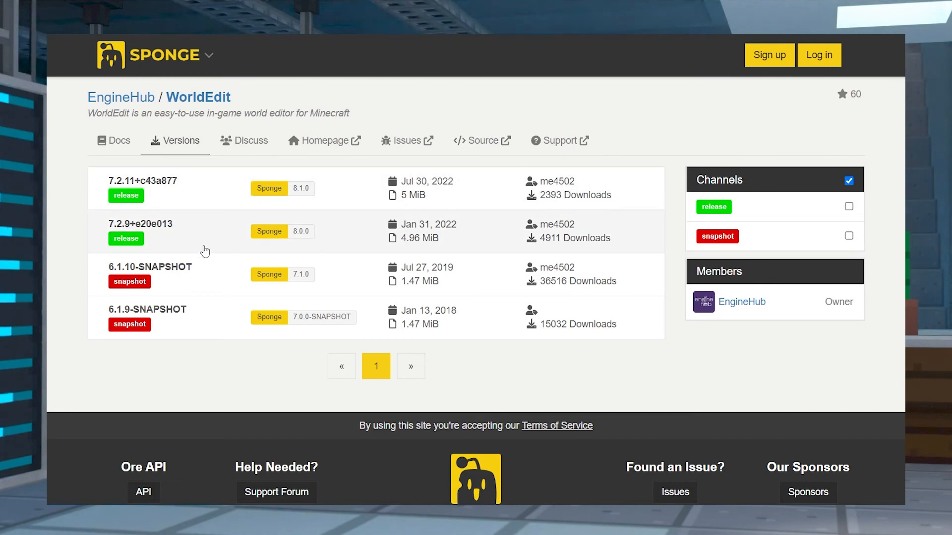
pyautogui.moveTo(229, 217)
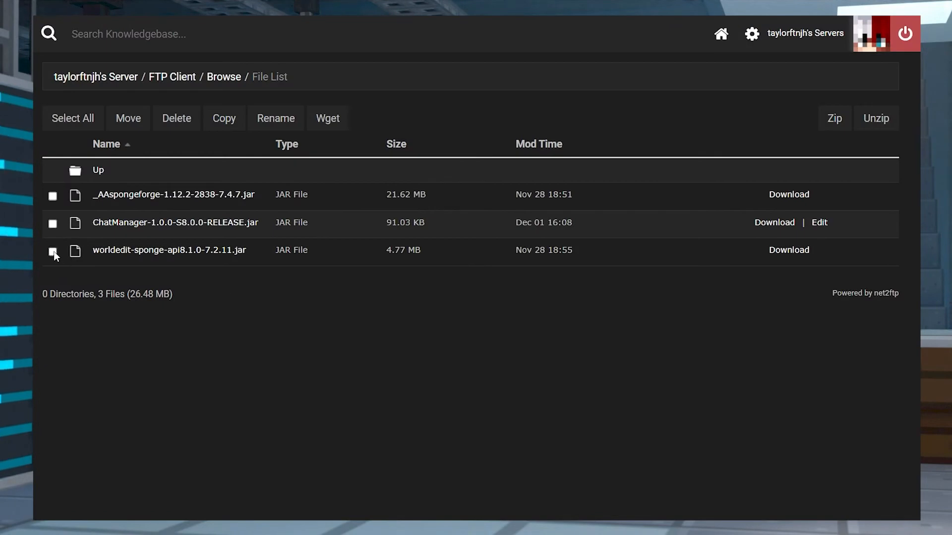
# - Delete the ChatManager and WorldEdit jars from mods, leaving only the SpongeForge jar
pyautogui.click(53, 250)
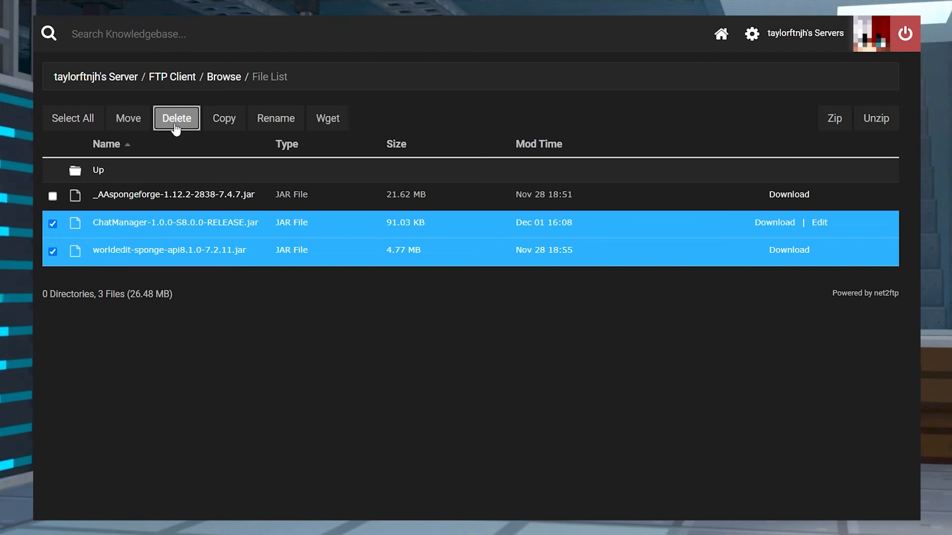
pyautogui.click(177, 118)
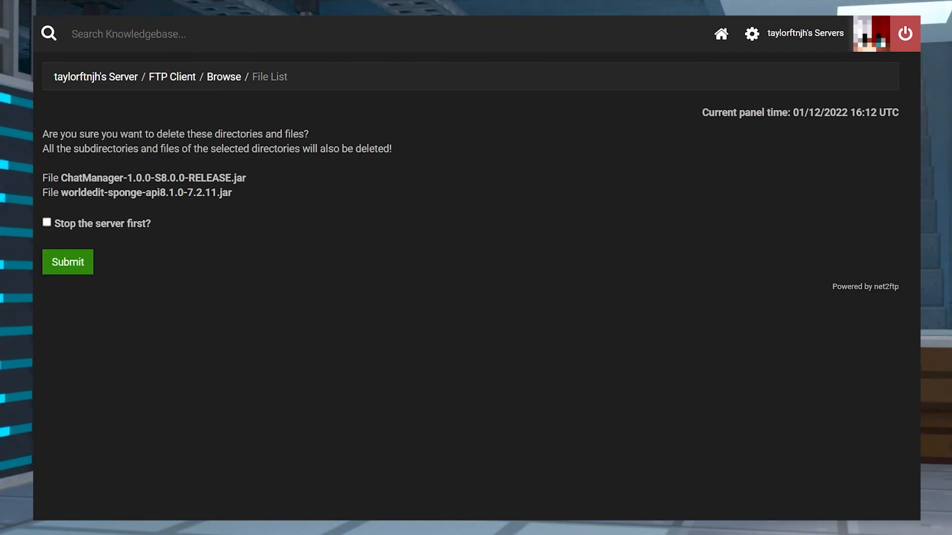
pyautogui.click(67, 262)
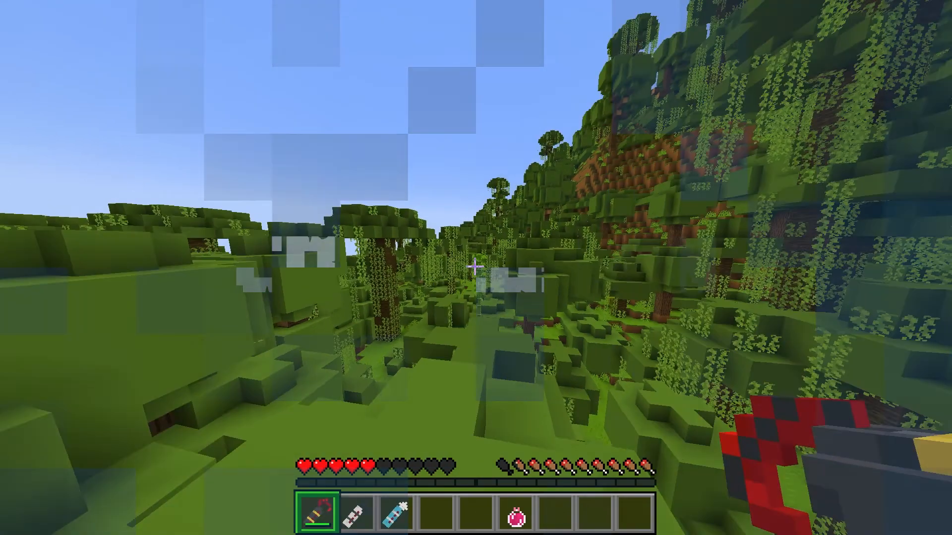
pyautogui.moveTo(476, 268)
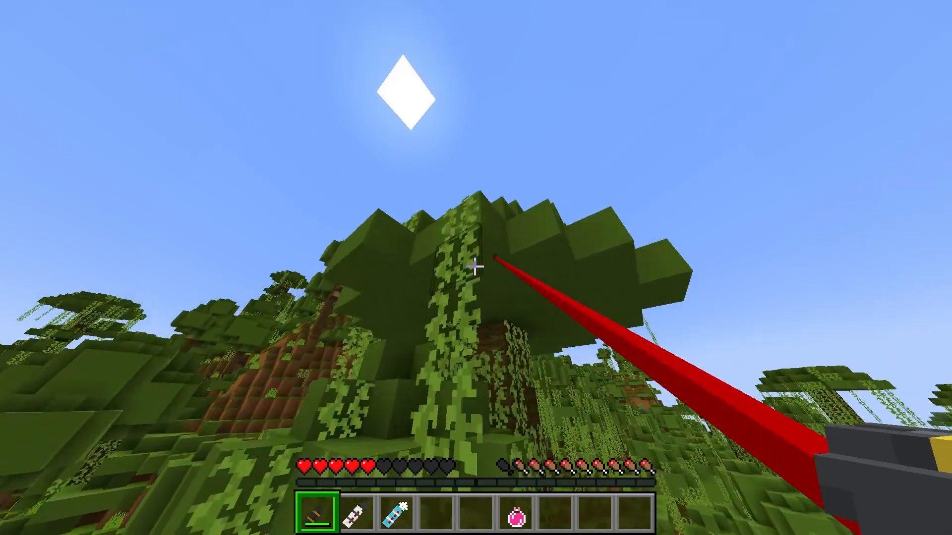
pyautogui.moveTo(476, 268)
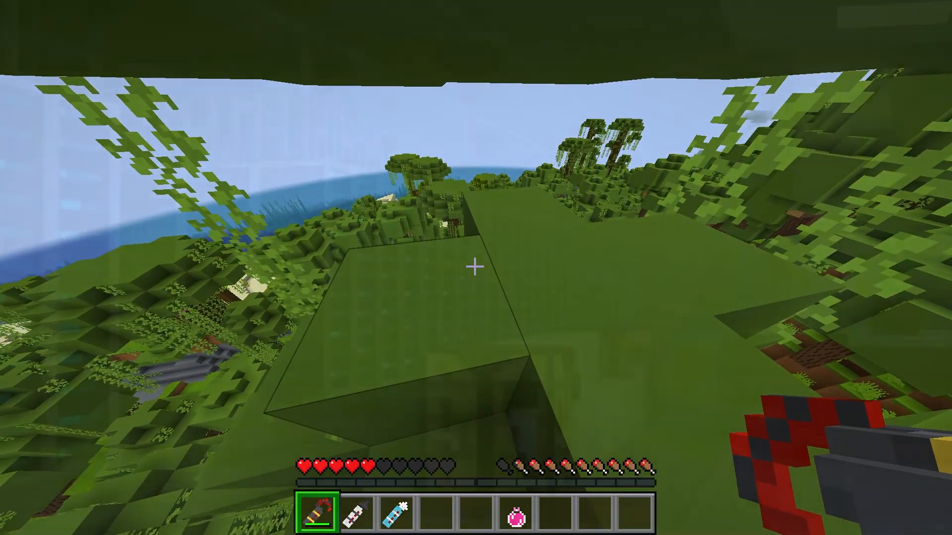